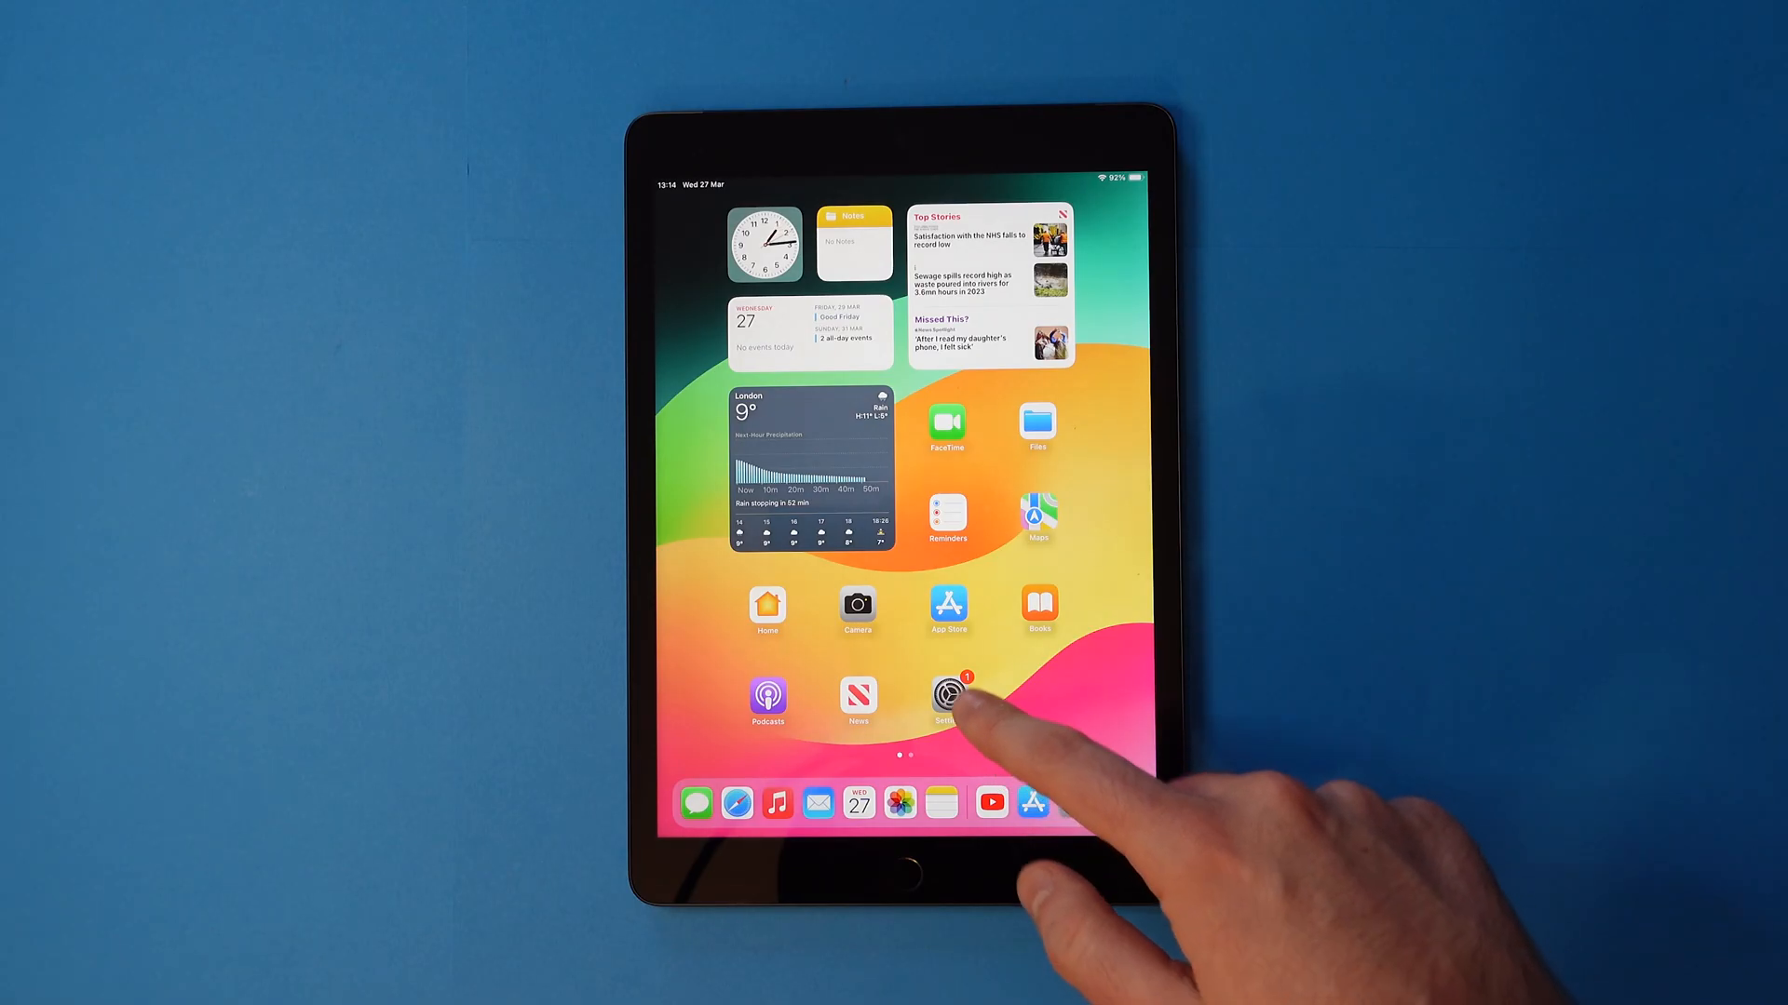
- Launch Settings from the Home Screen, landing on the General page
click(948, 695)
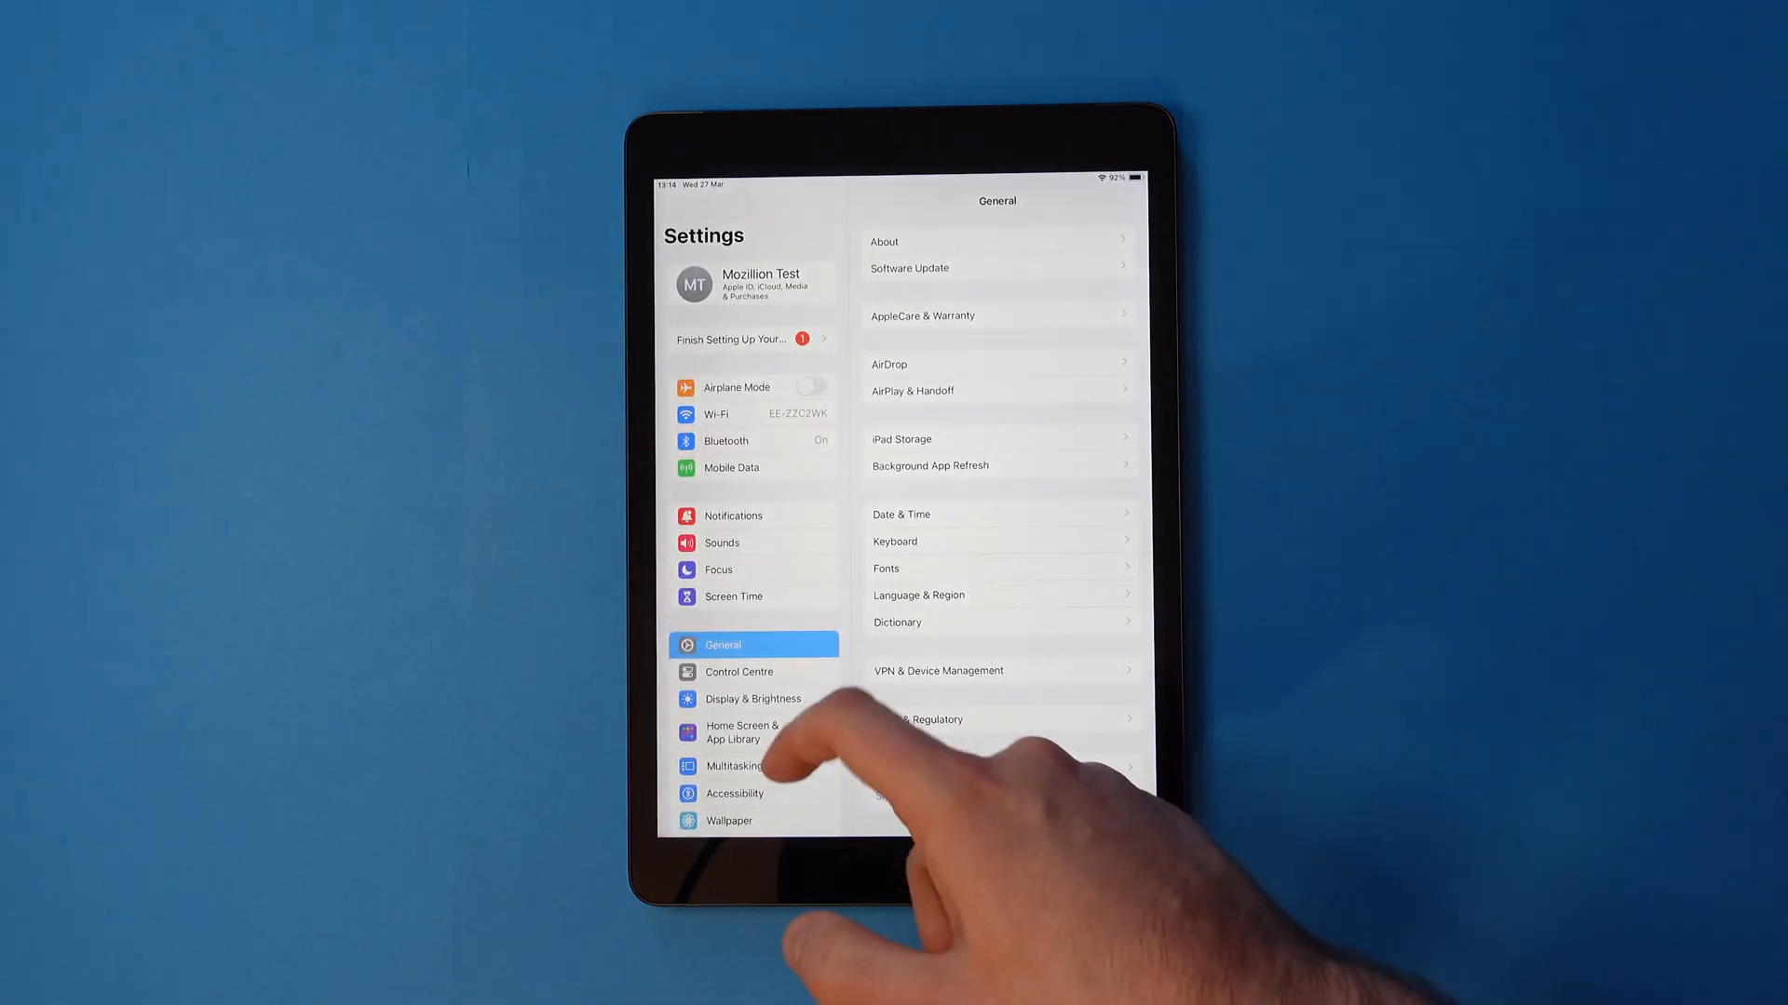
- Reach Safari's Privacy & Security section and start Clear History and Website Data
scroll(down, 3)
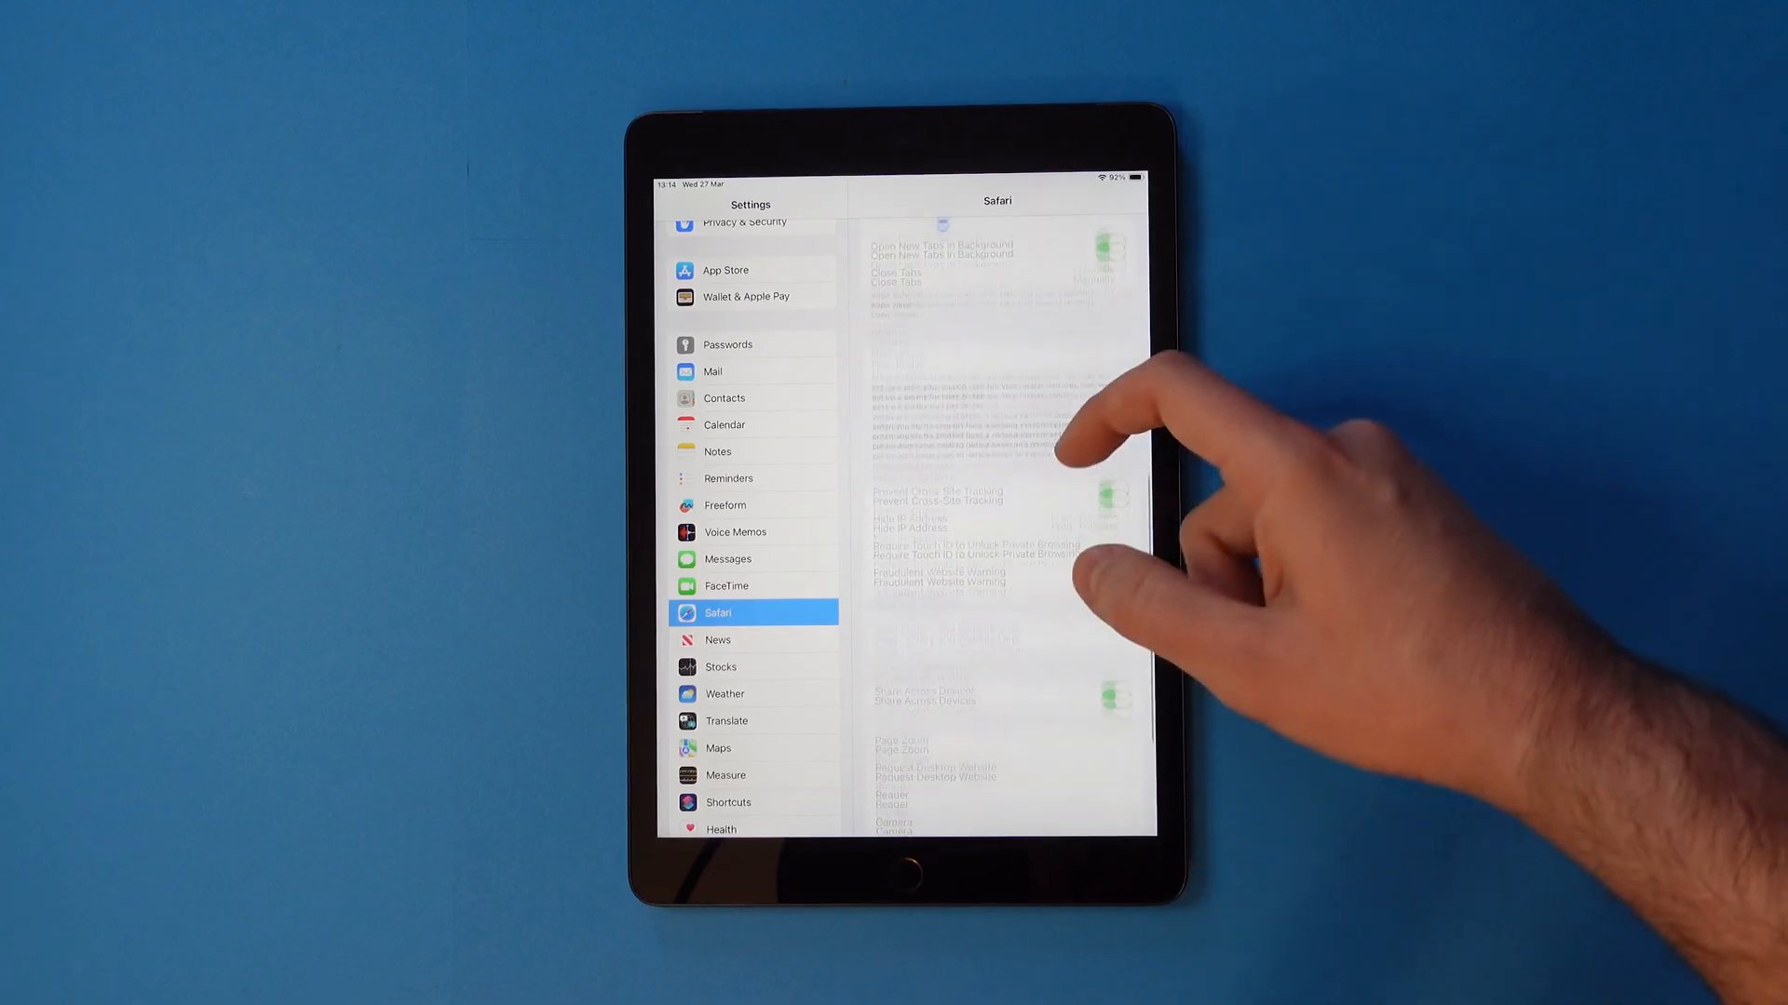
scroll(up, 3)
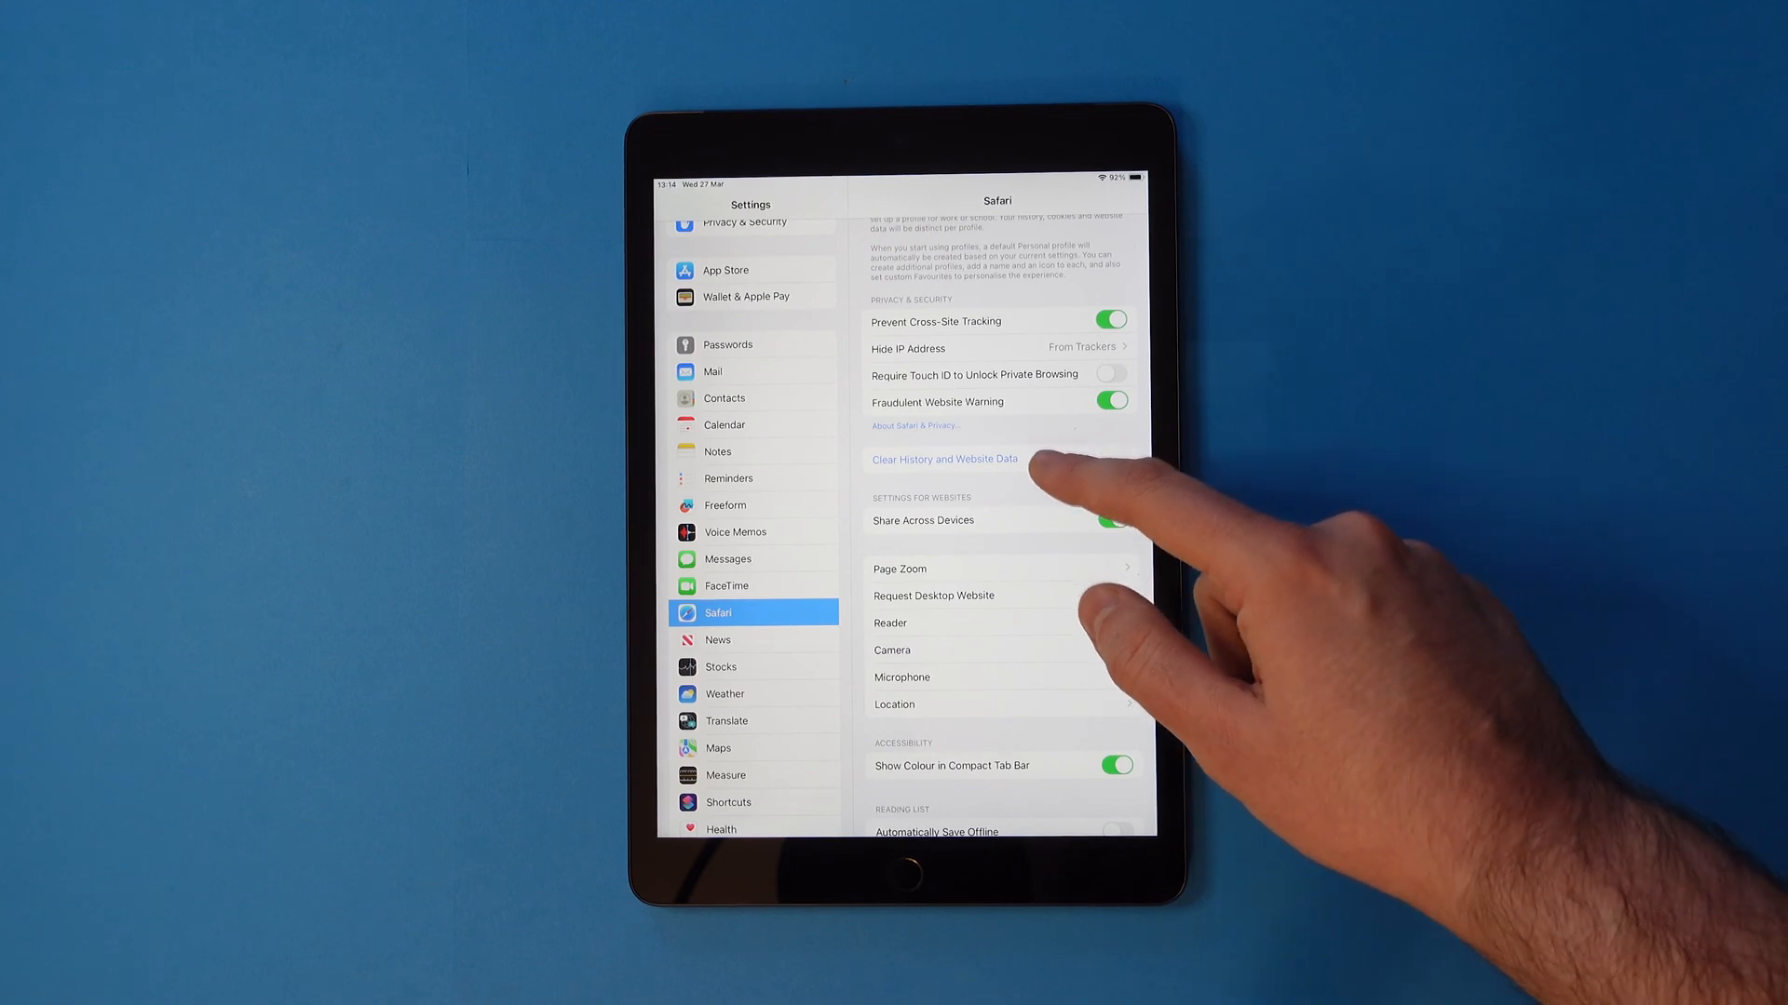
click(944, 458)
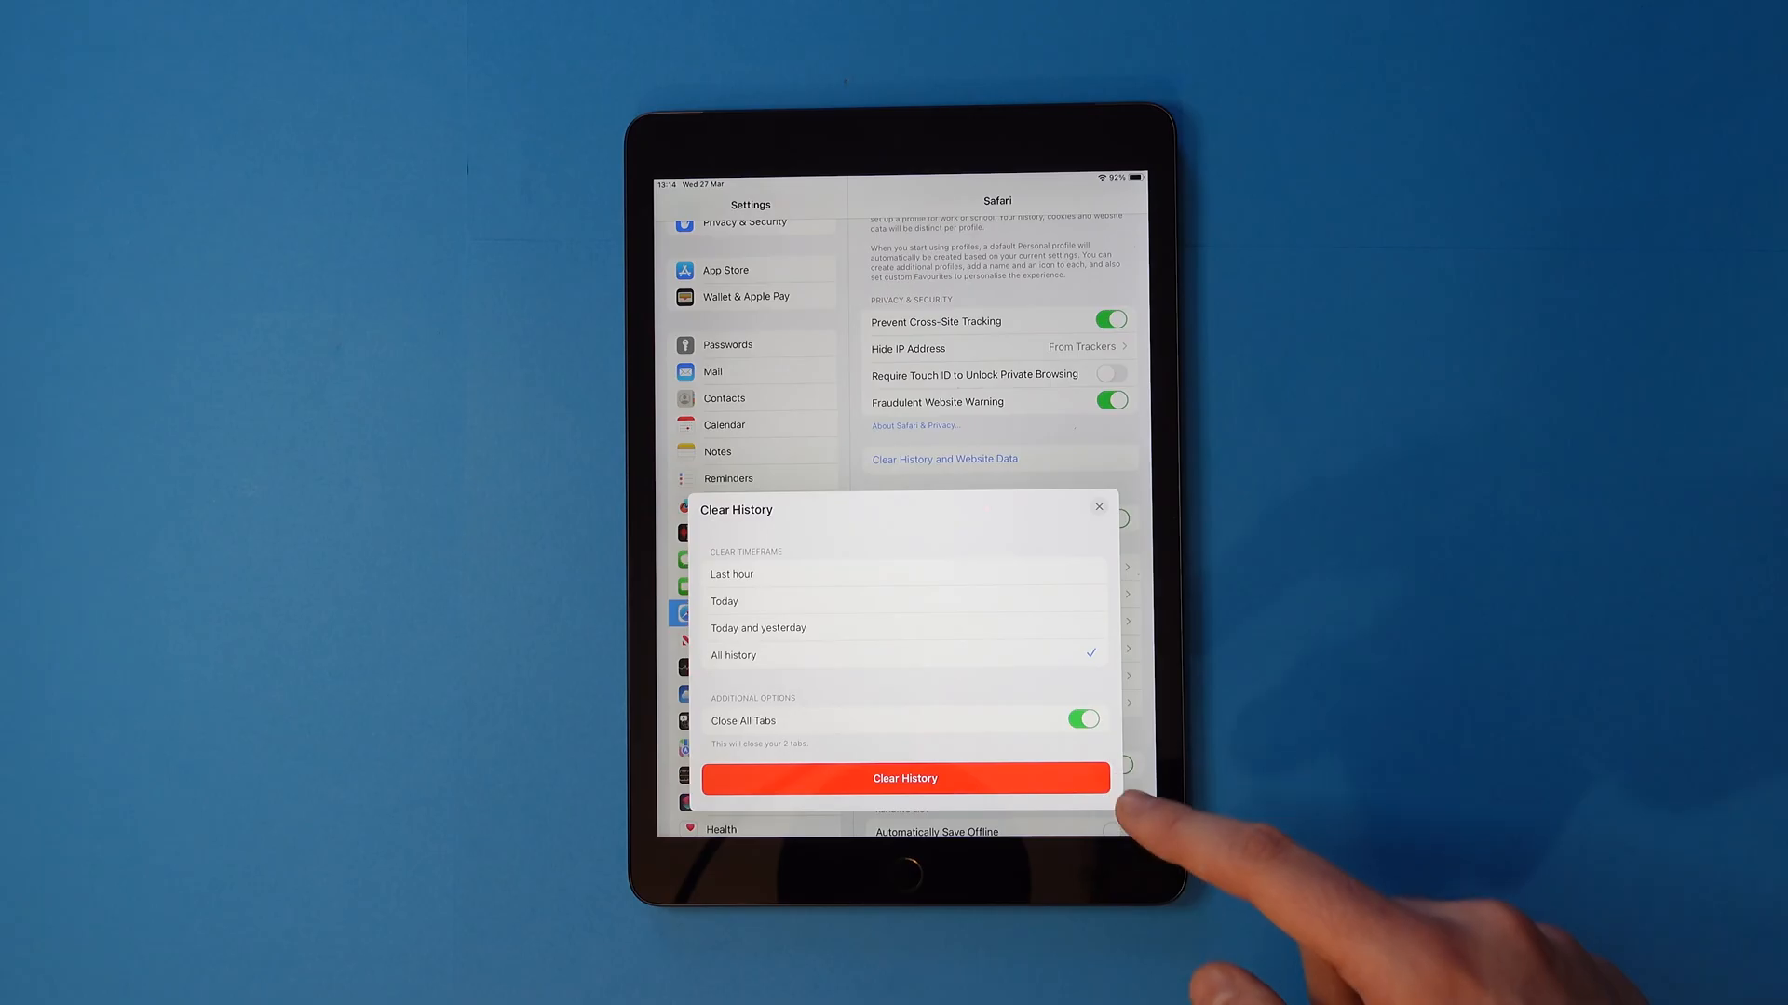
mouse_move(1117, 559)
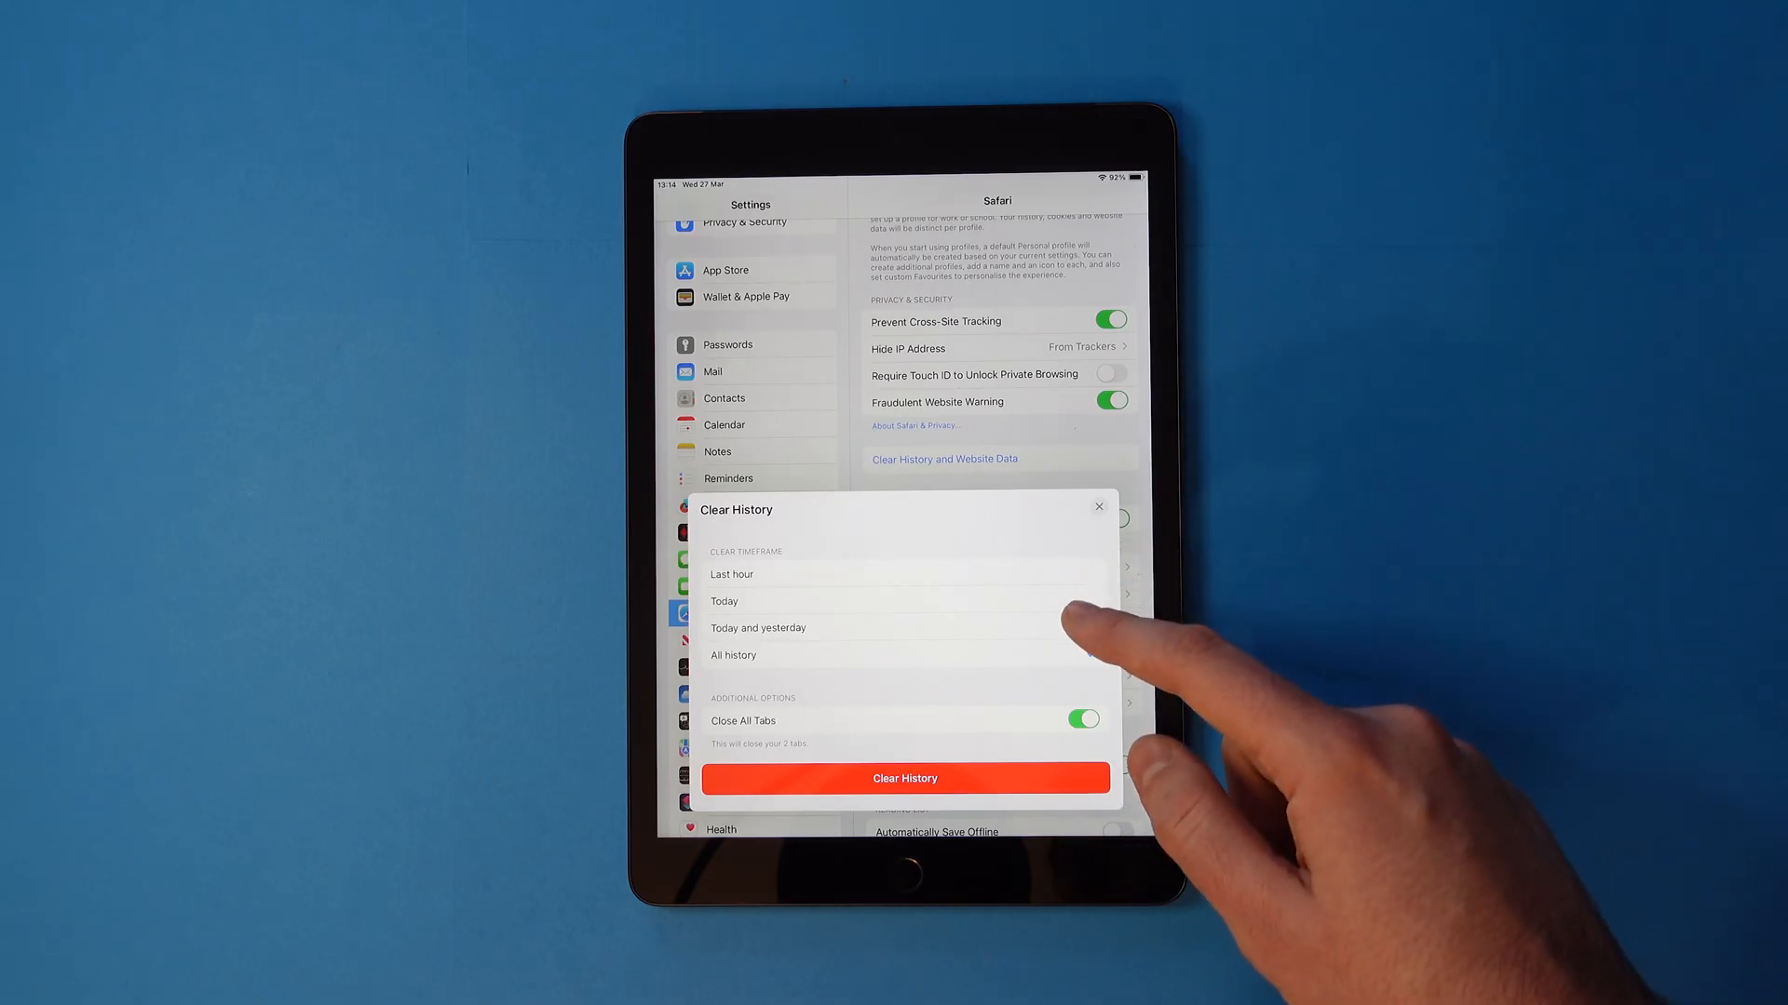
- Choose the All history timeframe with Close All Tabs left on
click(734, 655)
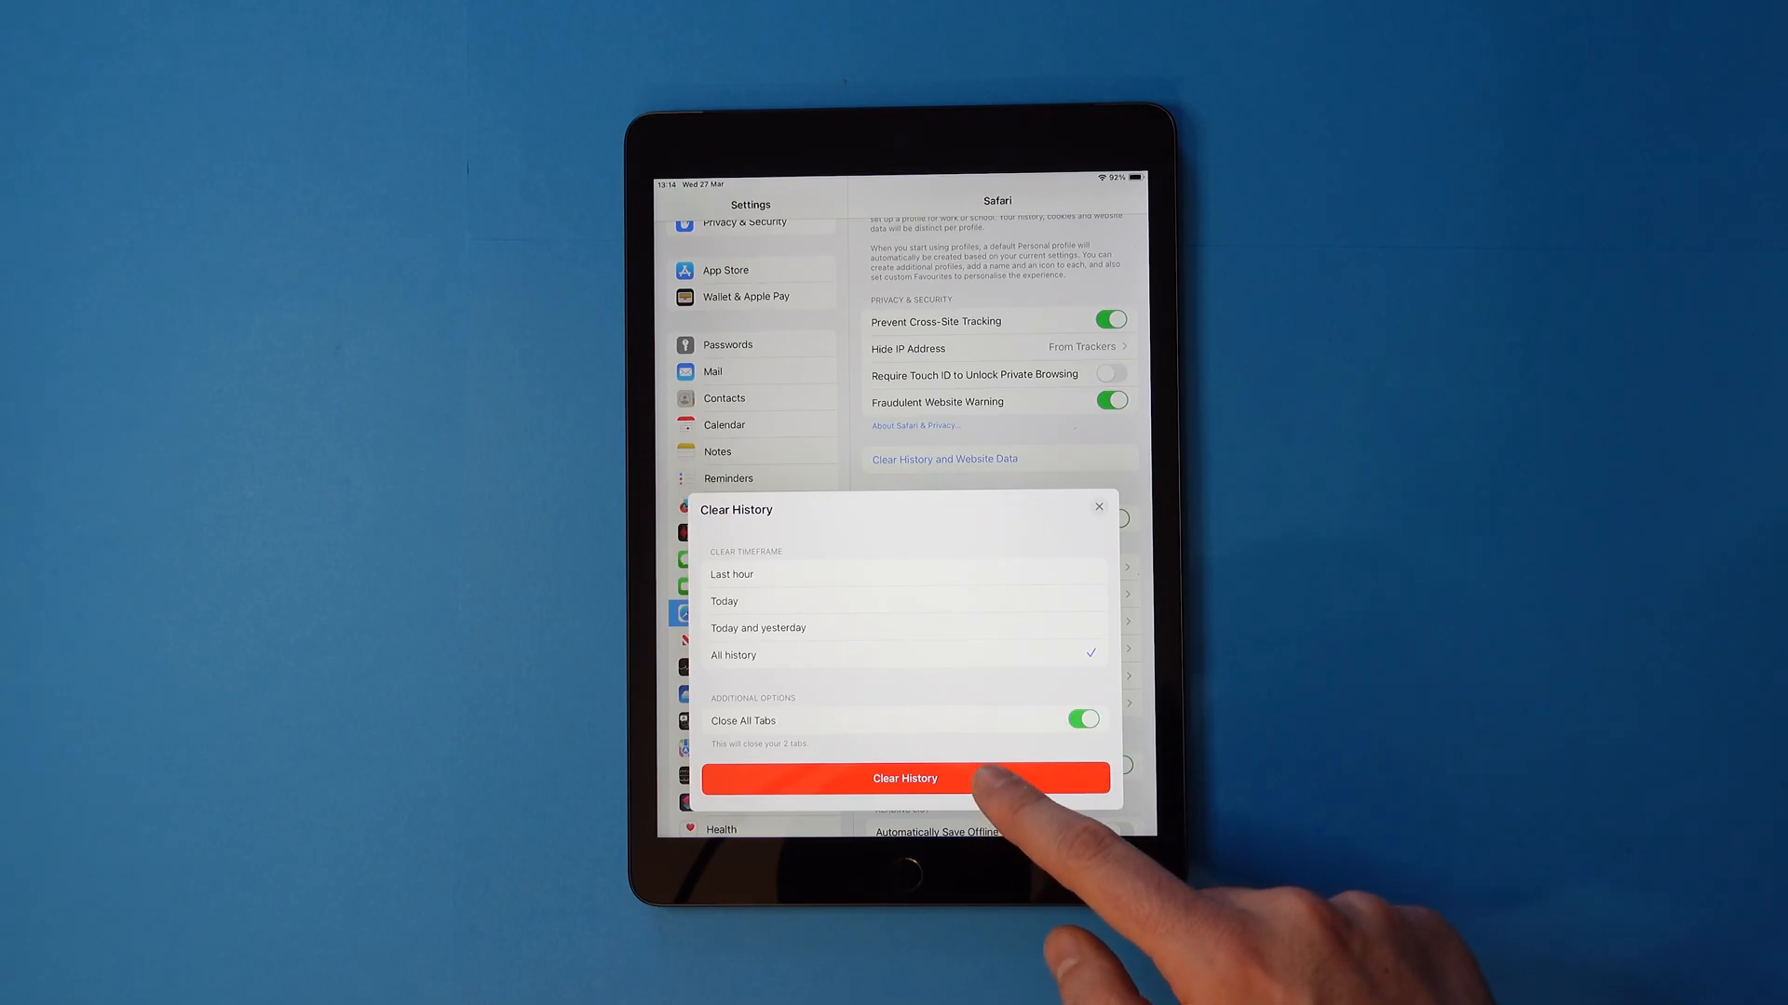
- Confirm Clear History, leaving the option greyed out, and return to the Home Screen
click(905, 779)
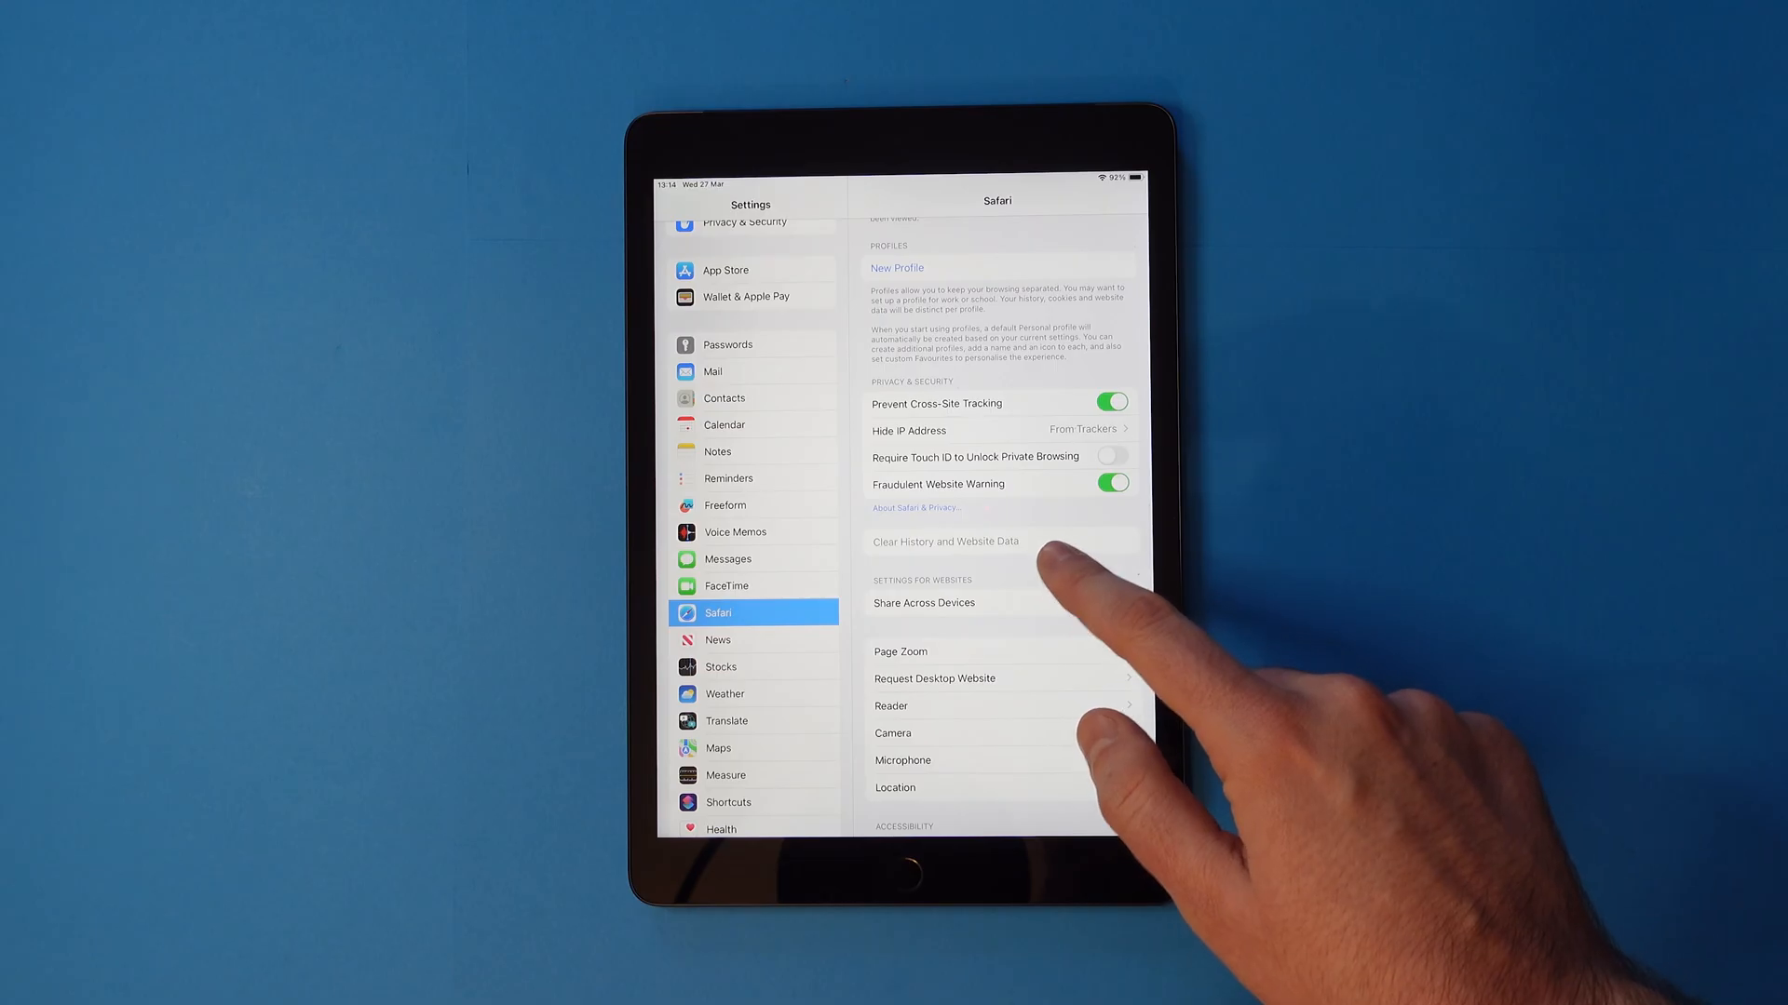
mouse_move(1048, 639)
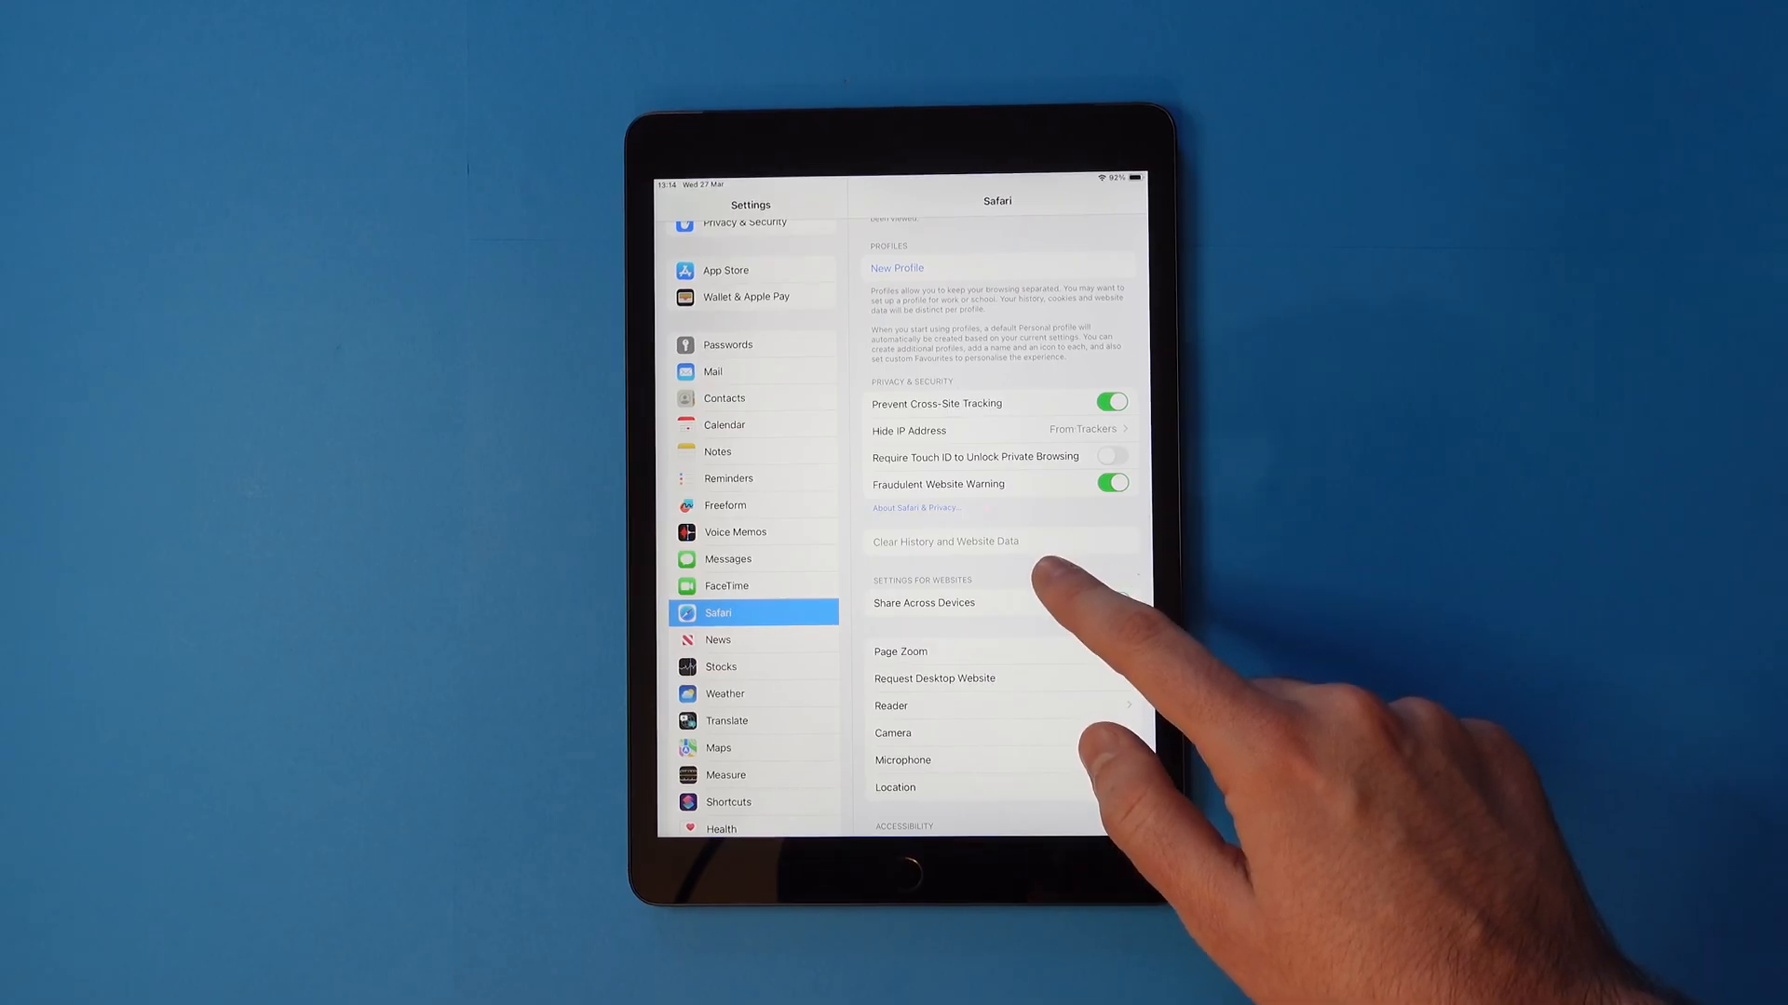
click(1113, 601)
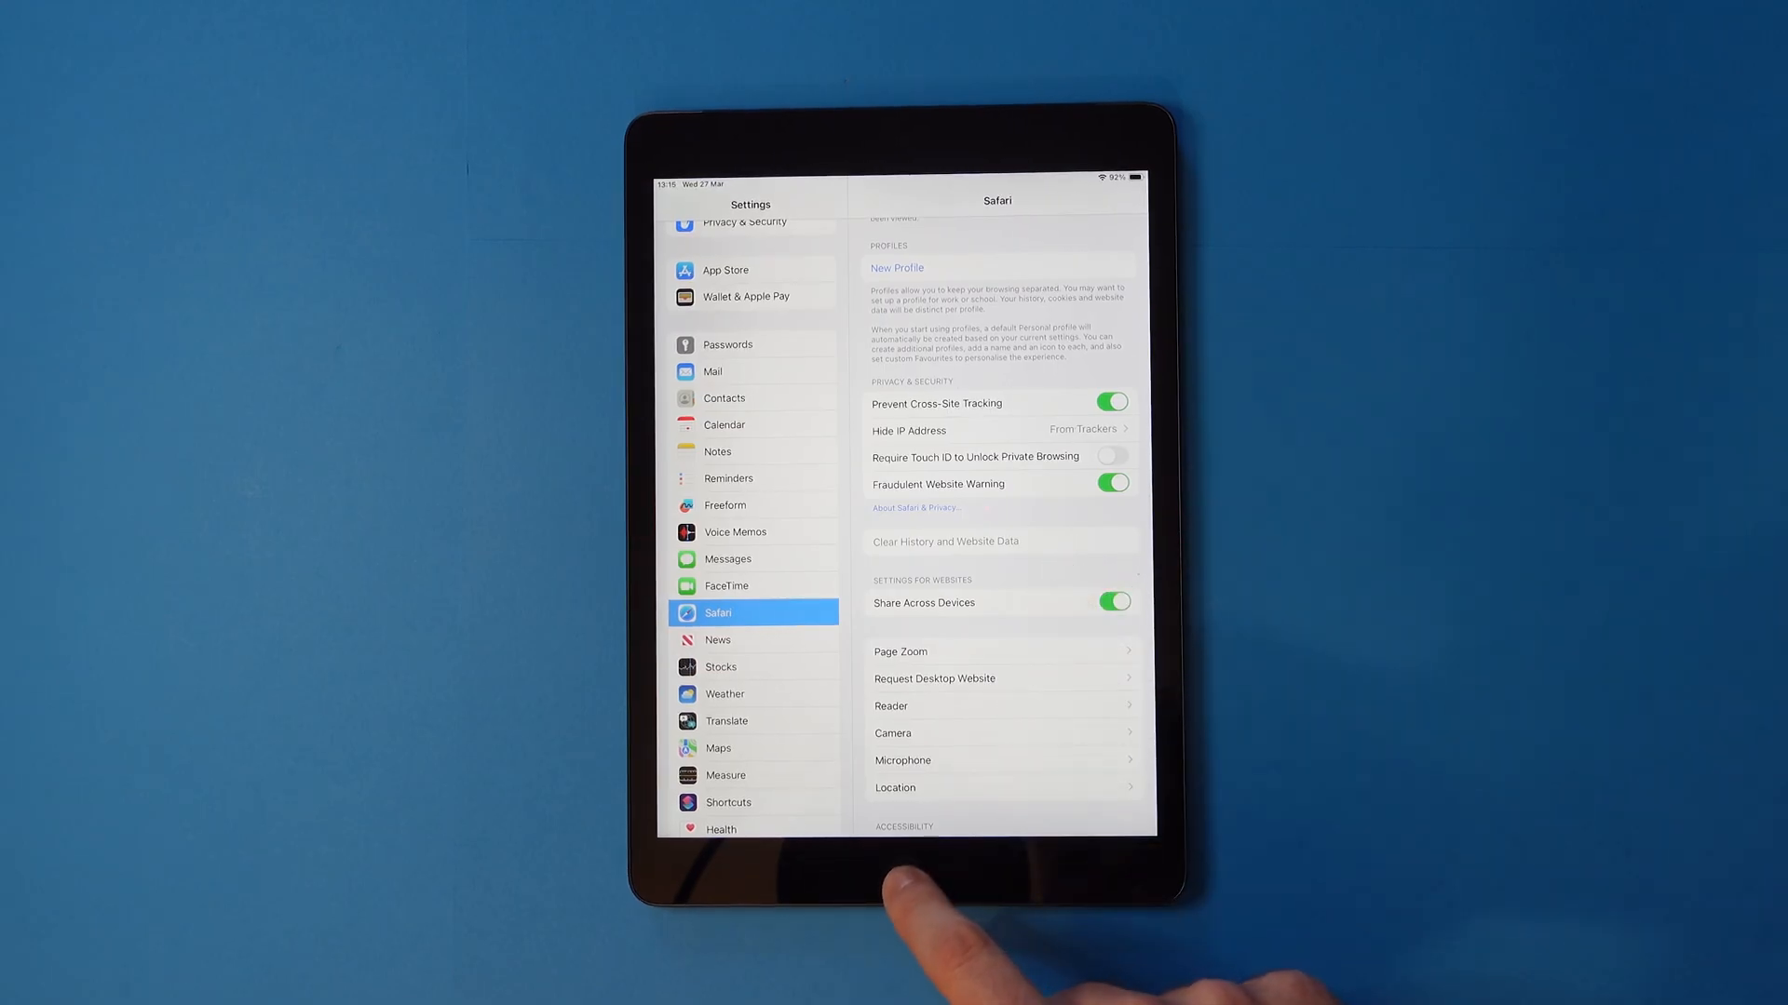